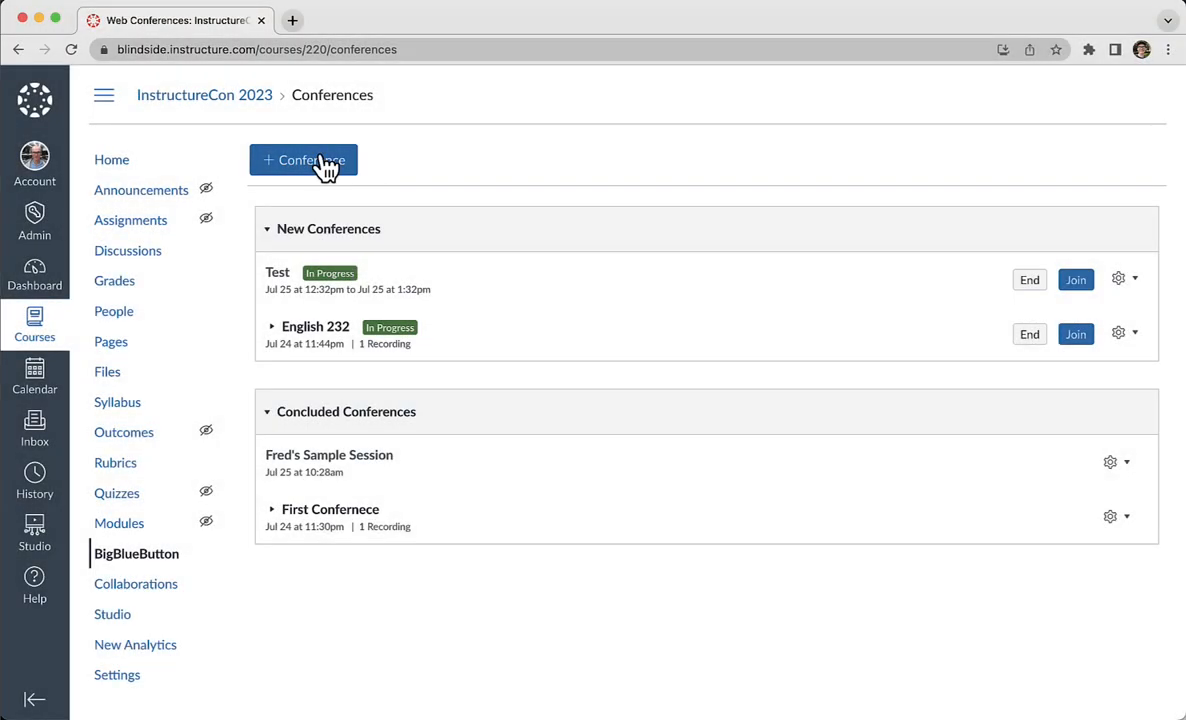
Step: Fill in a new BigBlueButton conference named 'Test Class' with 60 minutes and recording enabled
{"action": "left_click", "coordinate": [304, 160]}
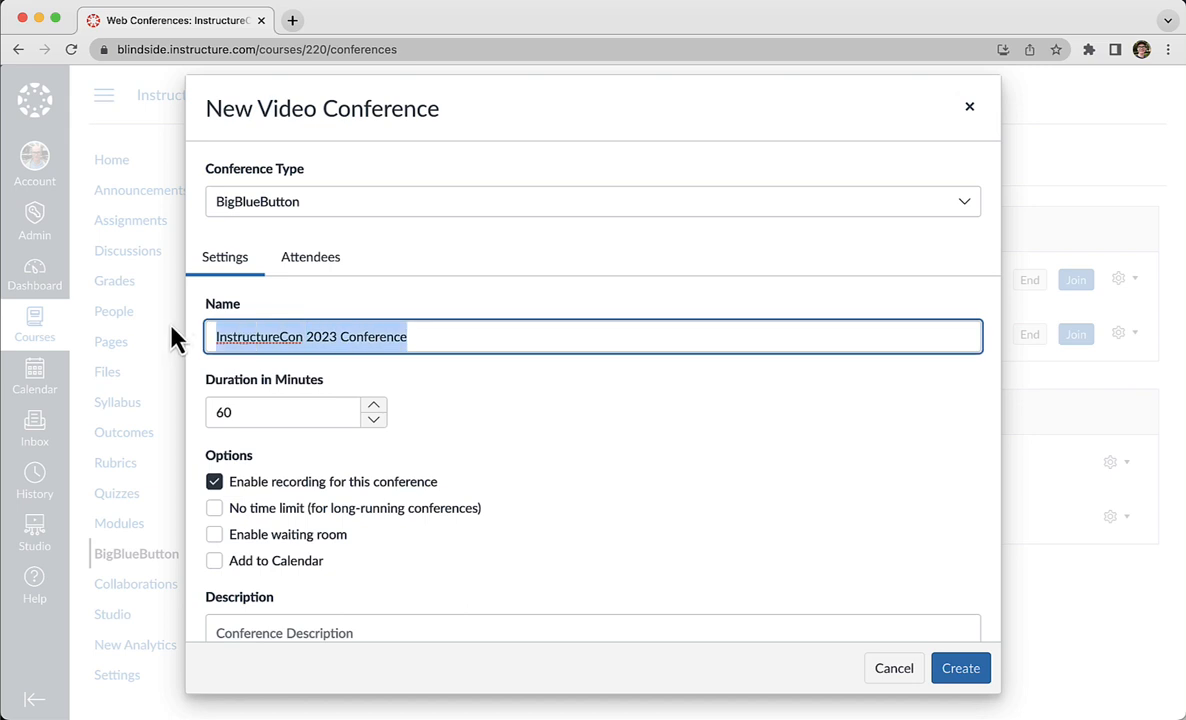
{"action": "type", "text": "Test Class"}
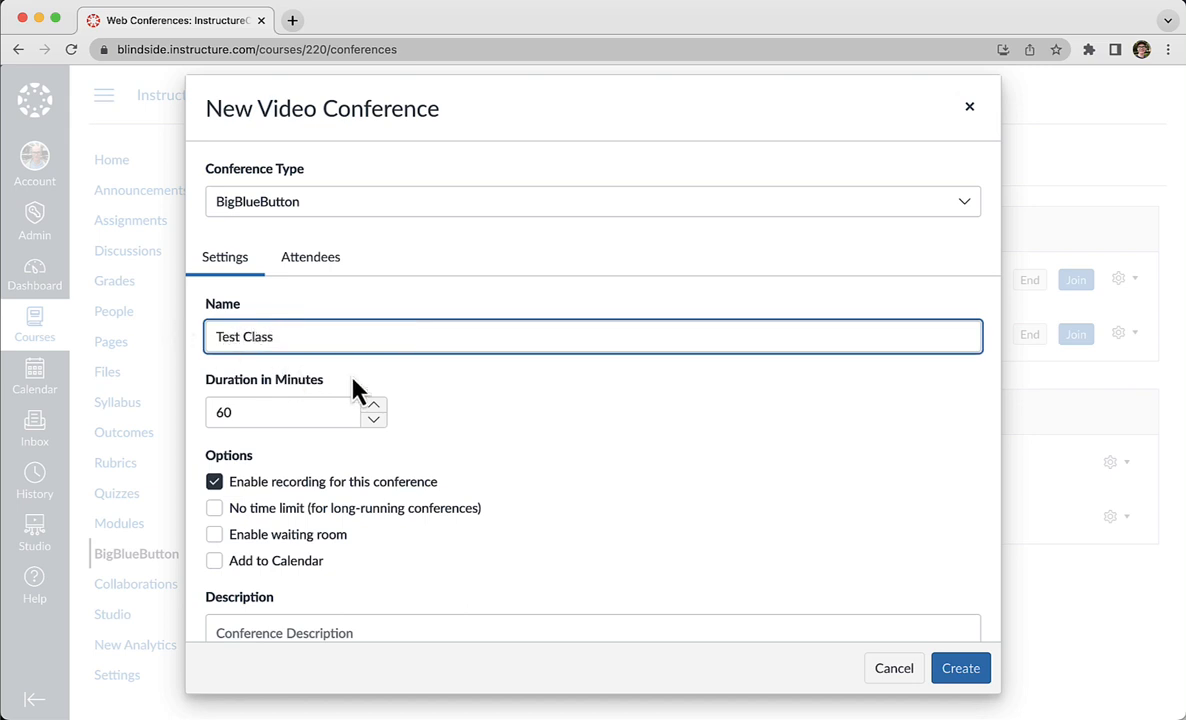
{"action": "mouse_move", "coordinate": [214, 534]}
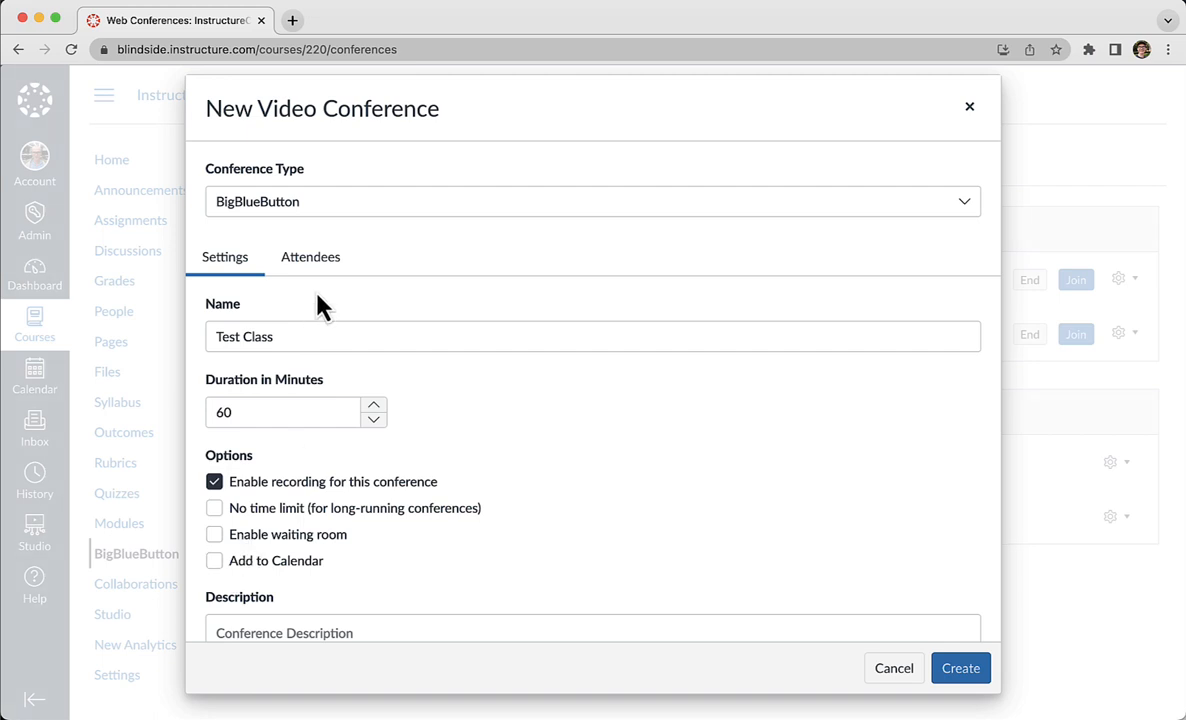
{"action": "left_click", "coordinate": [310, 256]}
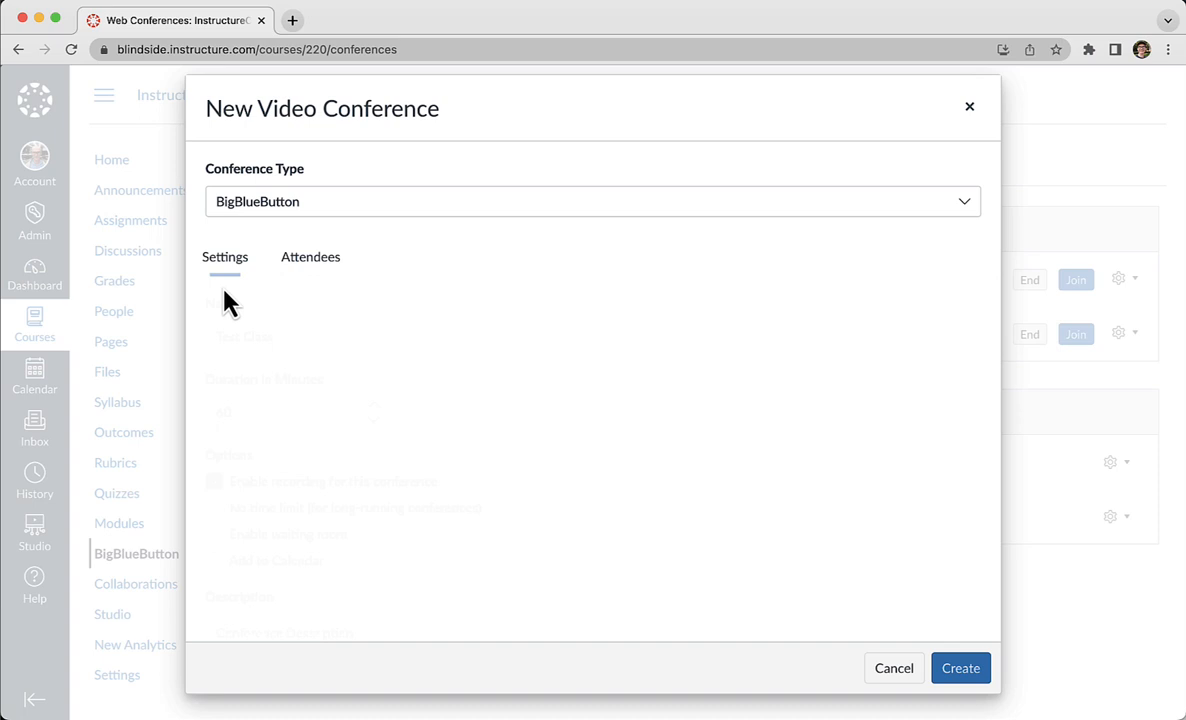
{"action": "left_click", "coordinate": [960, 668]}
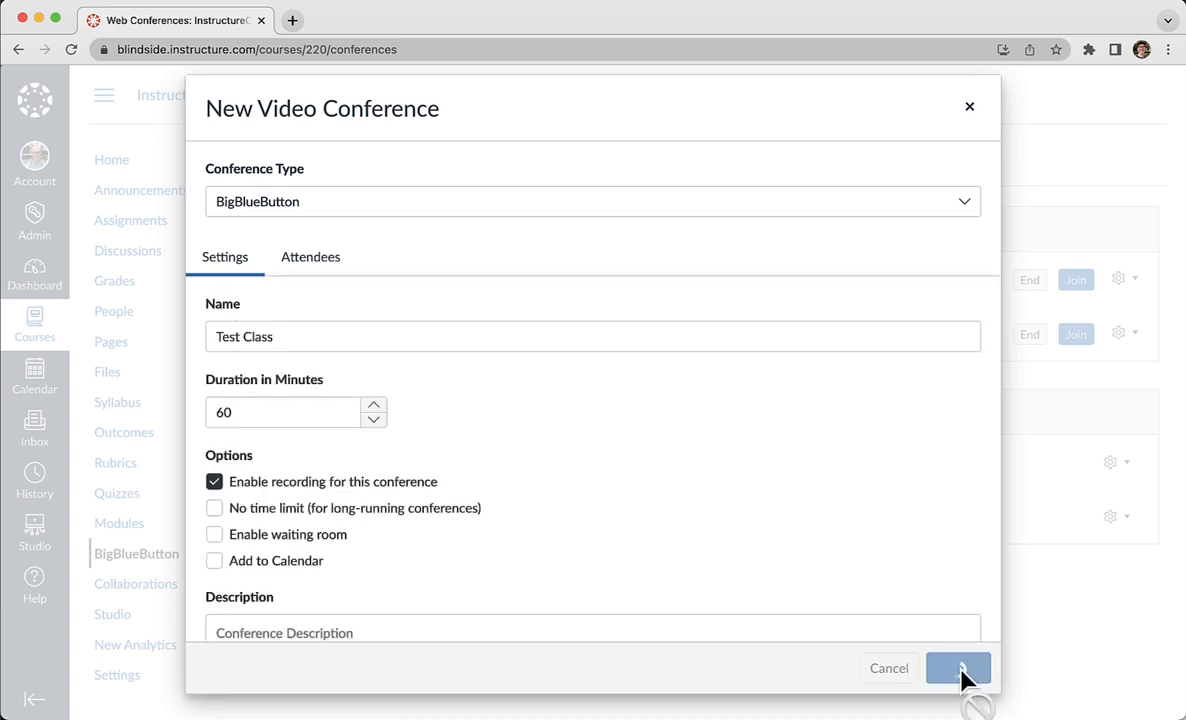
Step: Create and start Test Class, joining the session with the microphone
{"action": "left_click", "coordinate": [956, 668]}
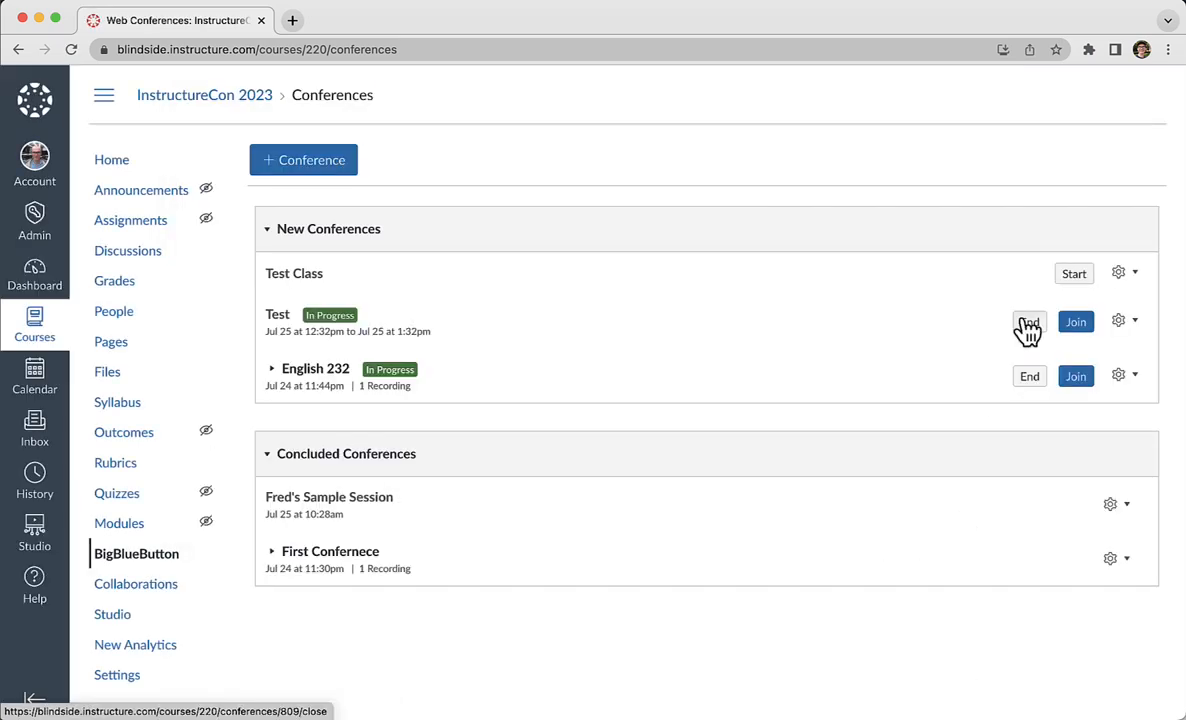
{"action": "left_click", "coordinate": [1028, 320]}
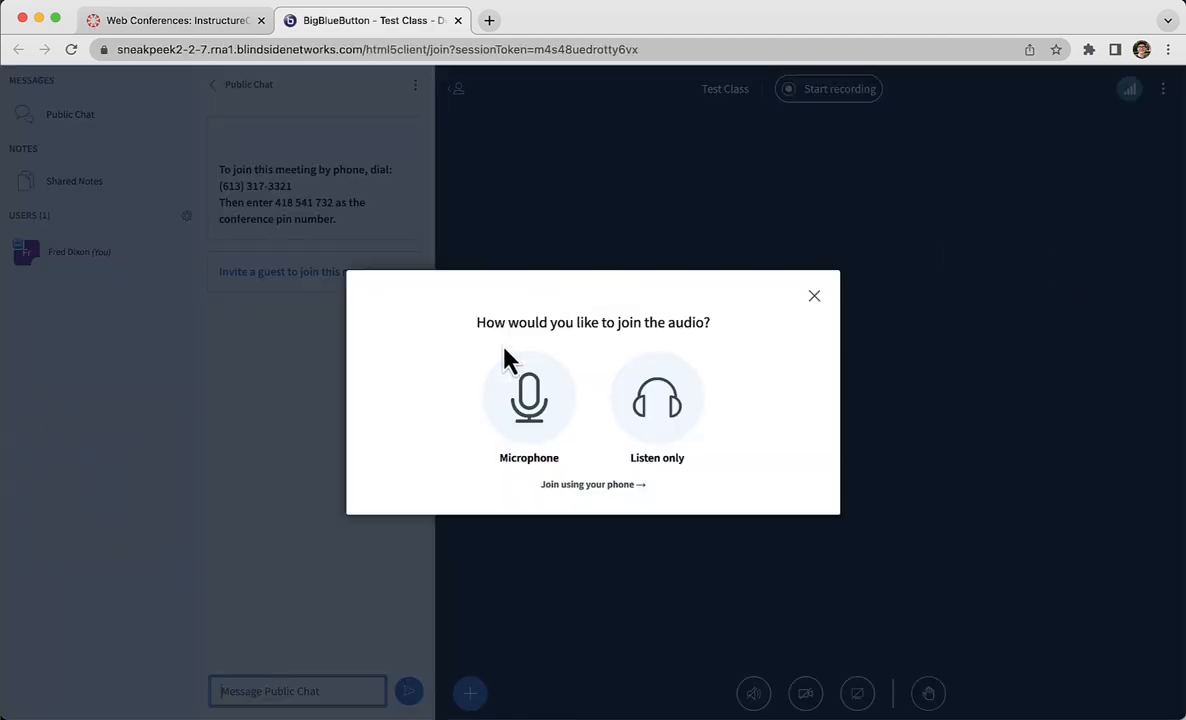
{"action": "left_click", "coordinate": [528, 400]}
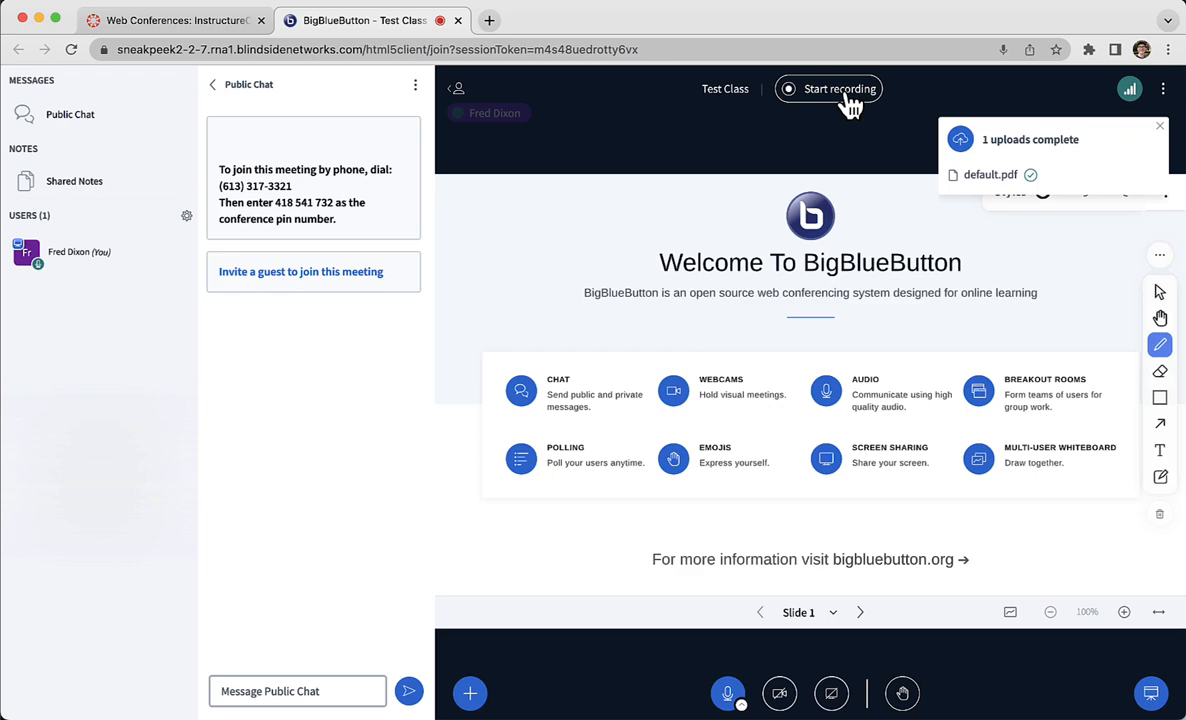
Step: Record the session, then end it for everyone
{"action": "left_click", "coordinate": [828, 88]}
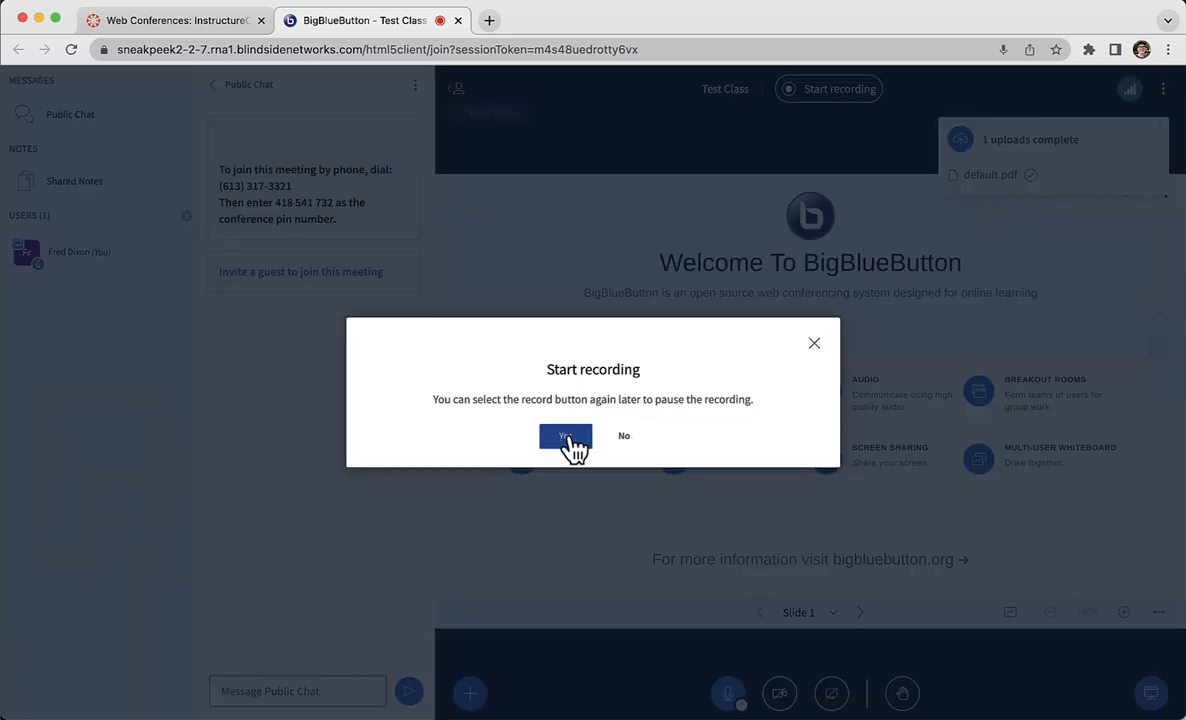
{"action": "left_click", "coordinate": [564, 436]}
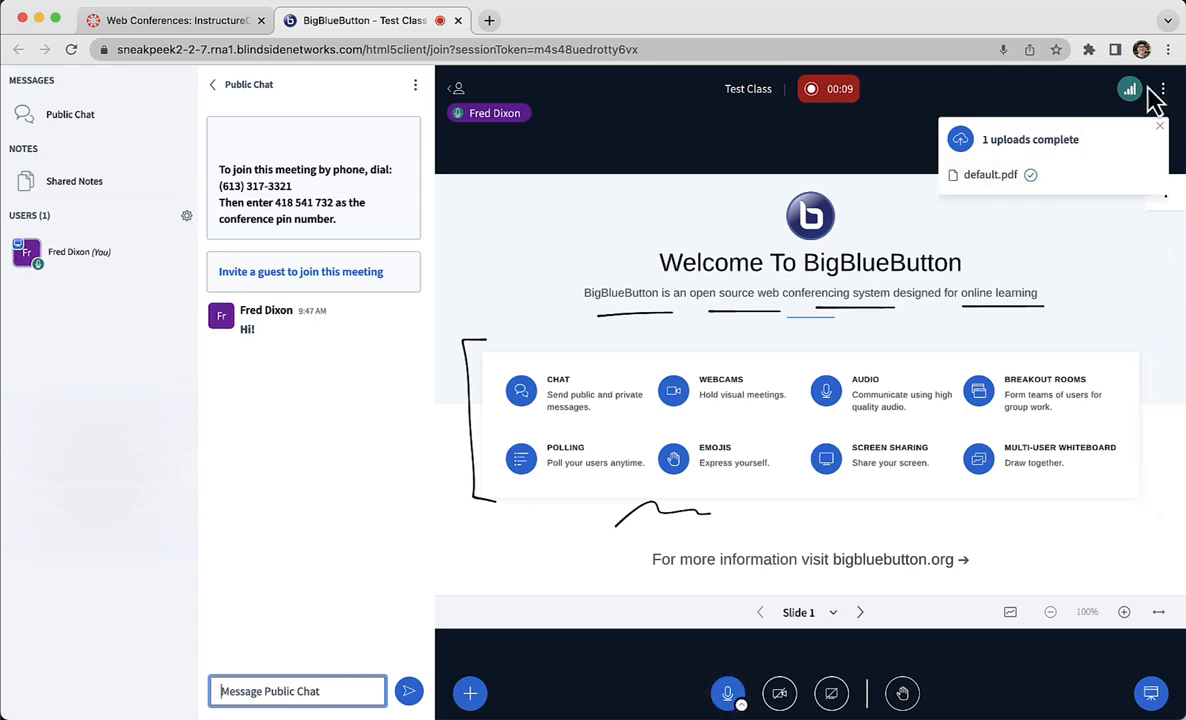
{"action": "left_click", "coordinate": [1160, 88]}
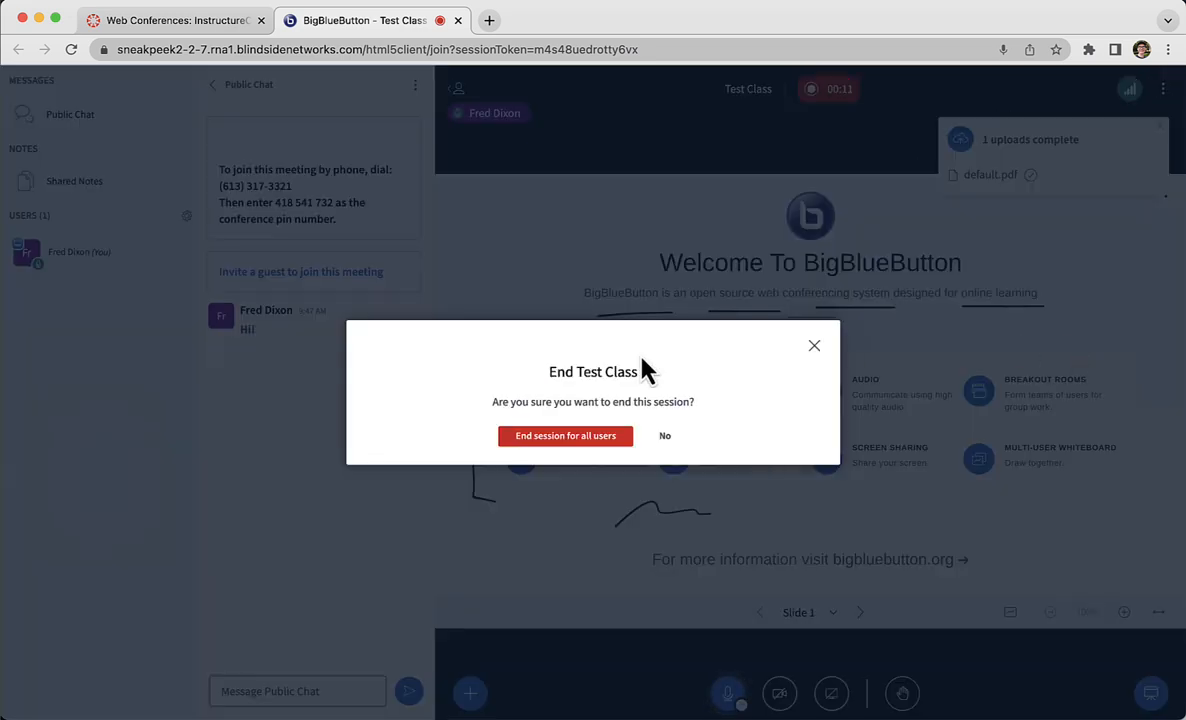
{"action": "left_click", "coordinate": [564, 436]}
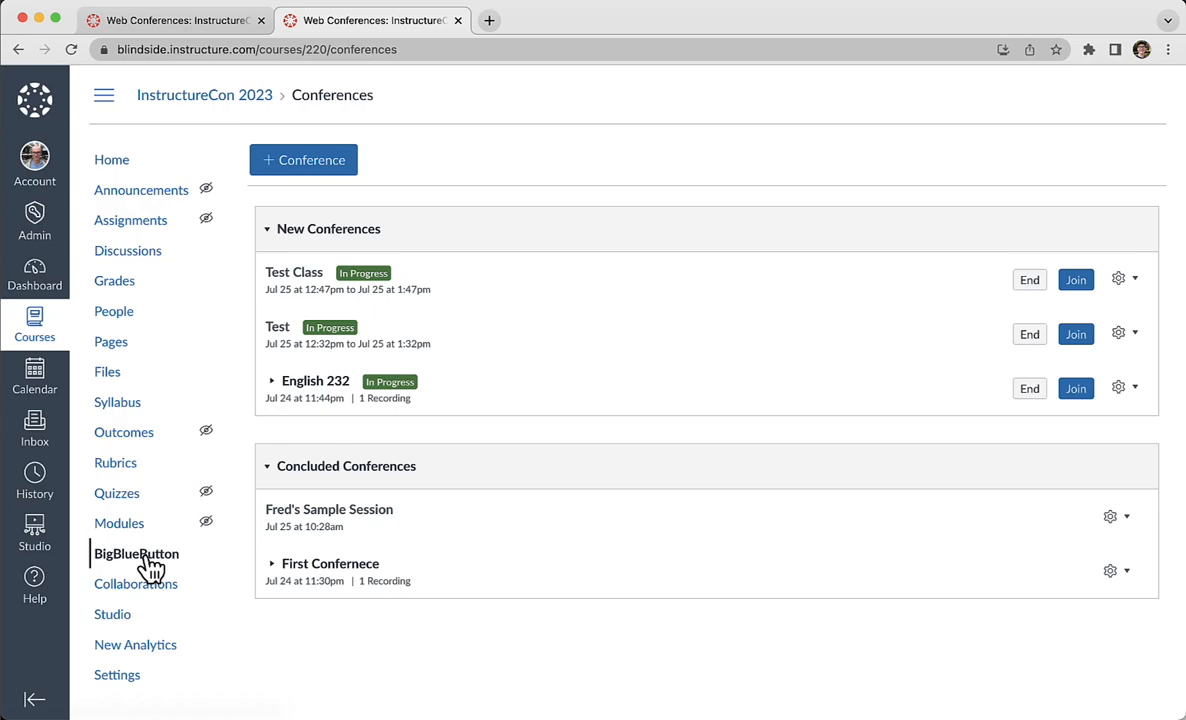
Step: Reload the conference list and play back the Test Class recording
{"action": "left_click", "coordinate": [136, 552]}
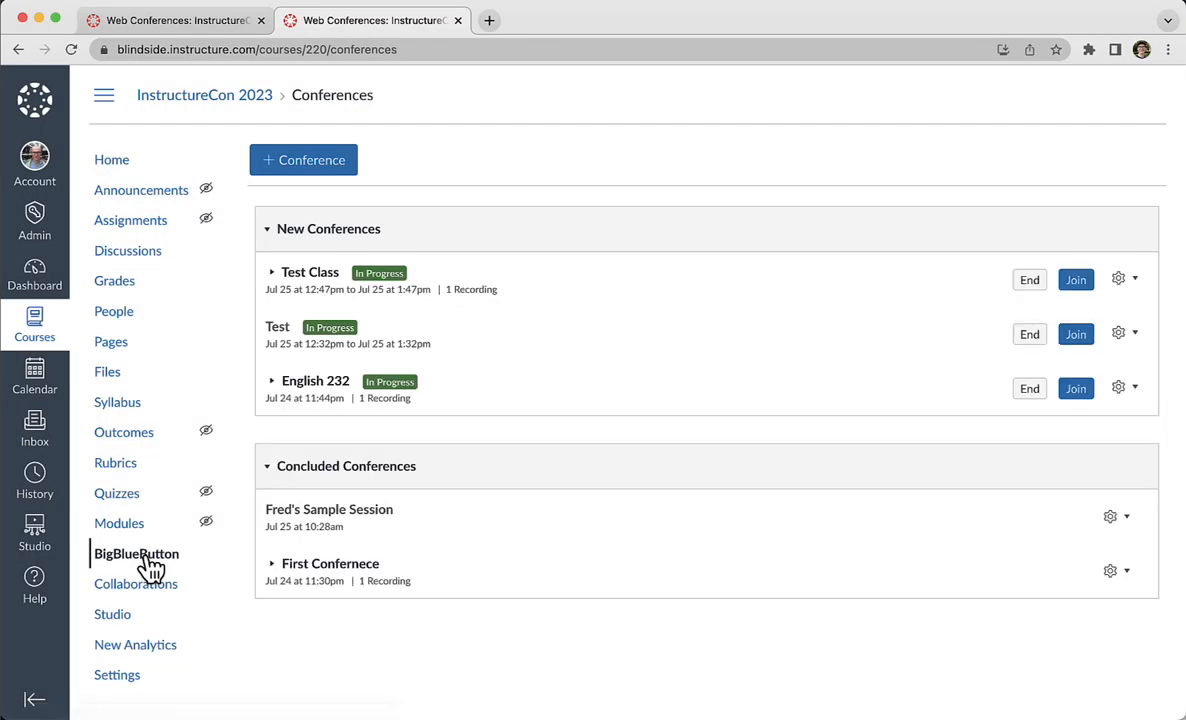
{"action": "left_click", "coordinate": [272, 272]}
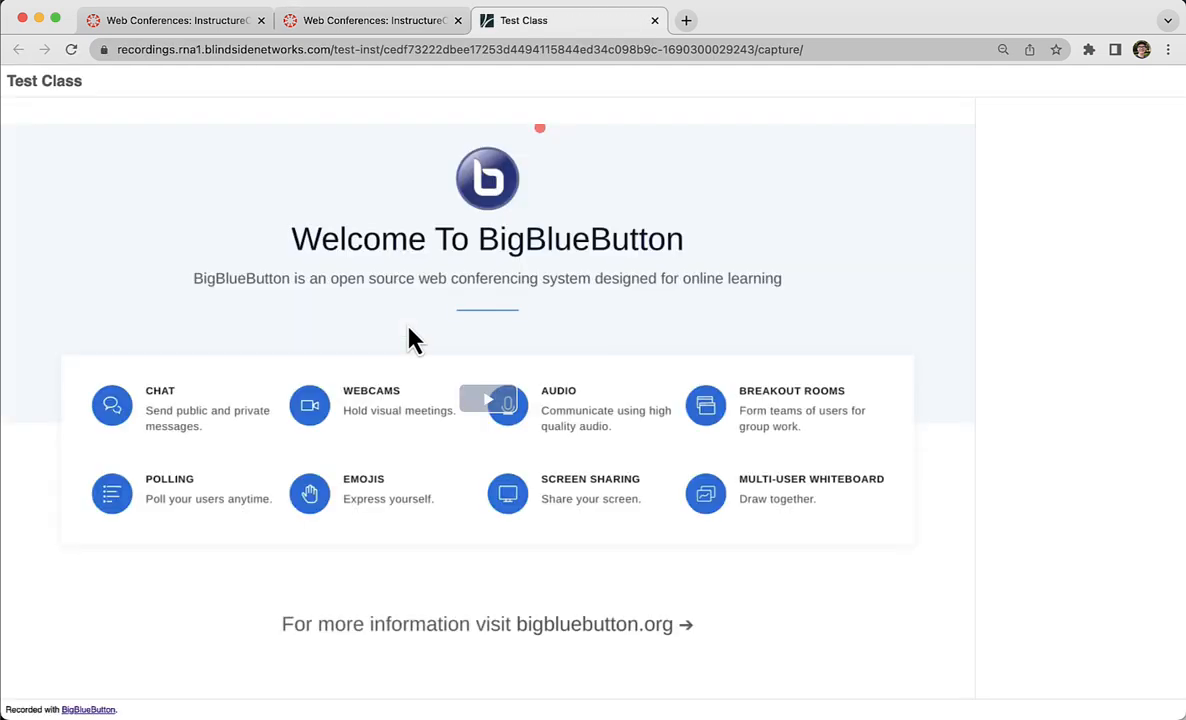
{"action": "left_click", "coordinate": [488, 400]}
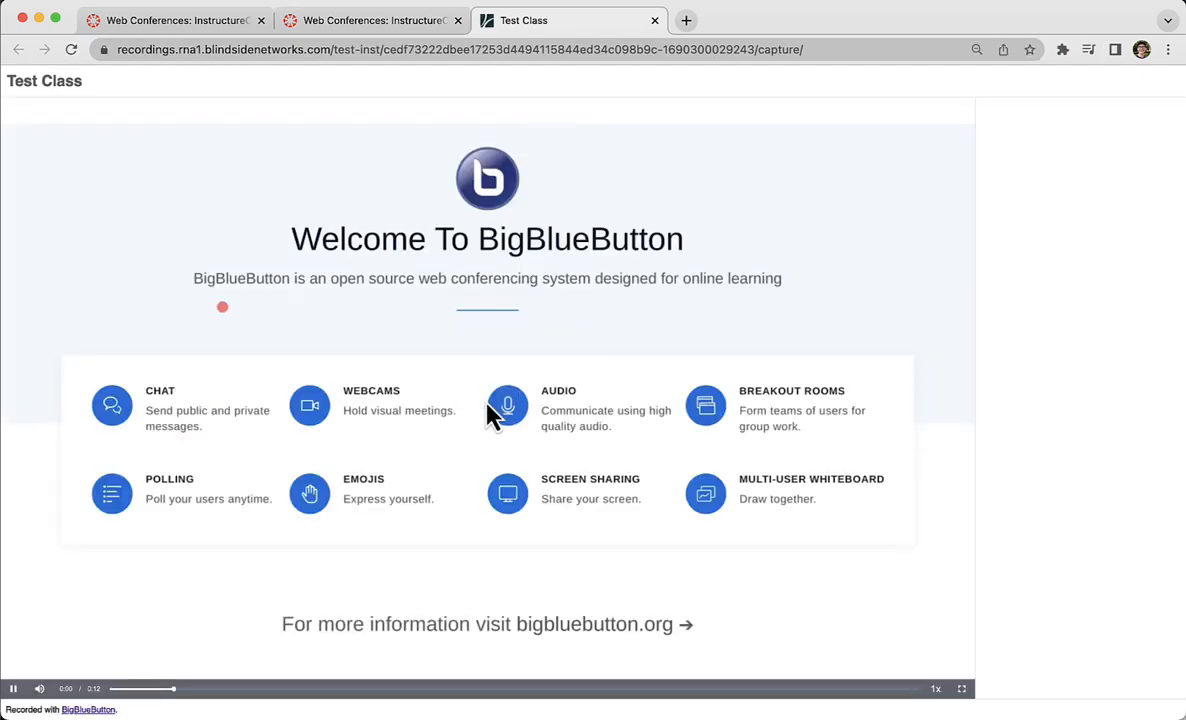